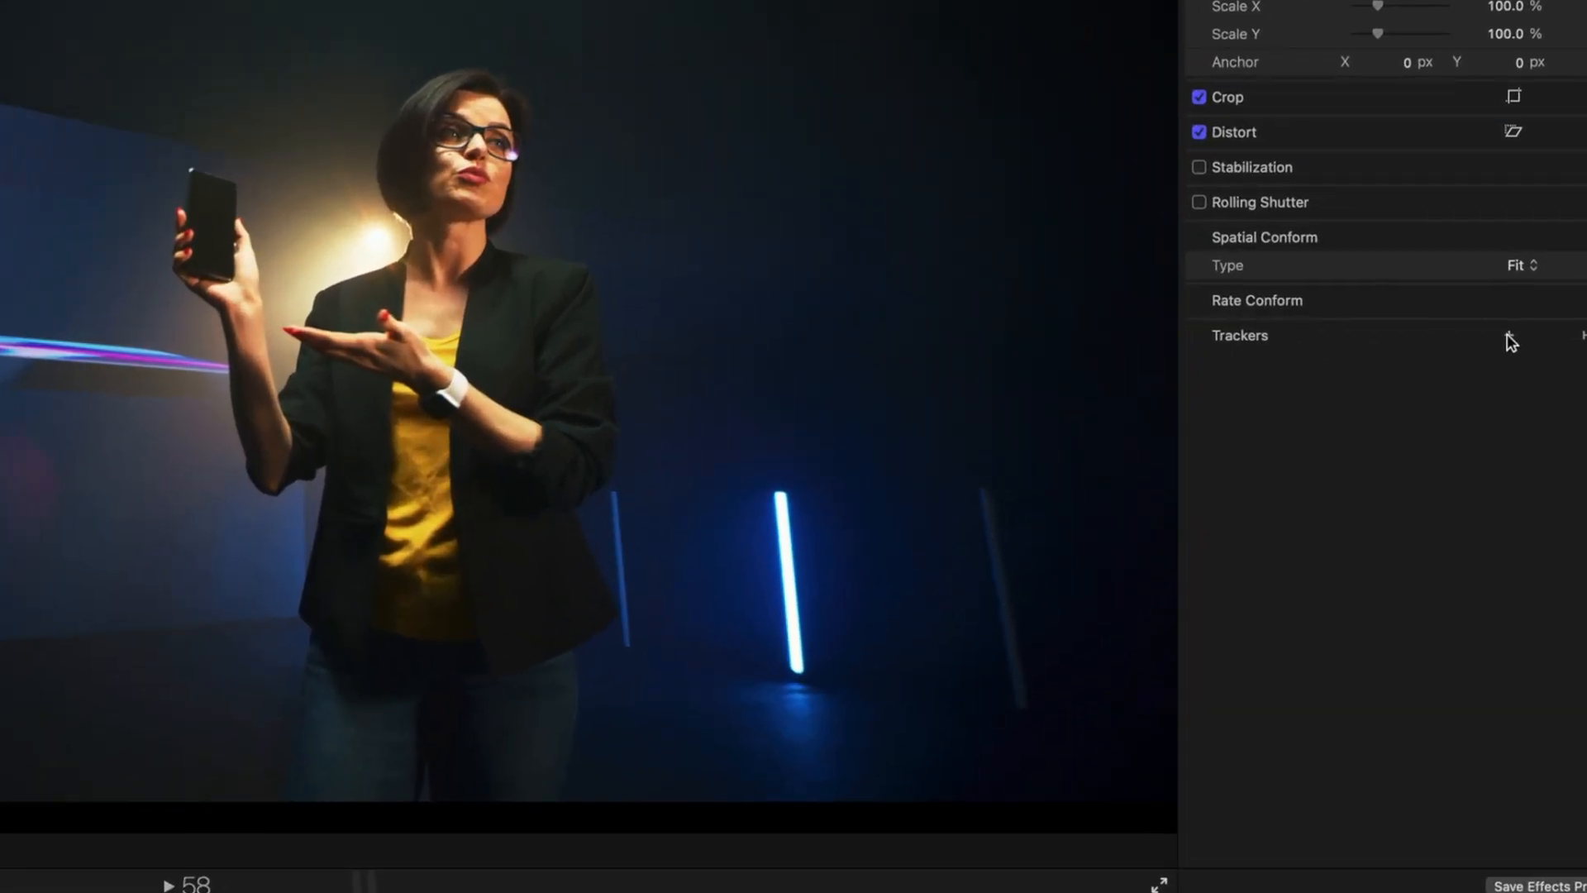
Add an Object Track to the footage and place its box over the phone.
click(1510, 337)
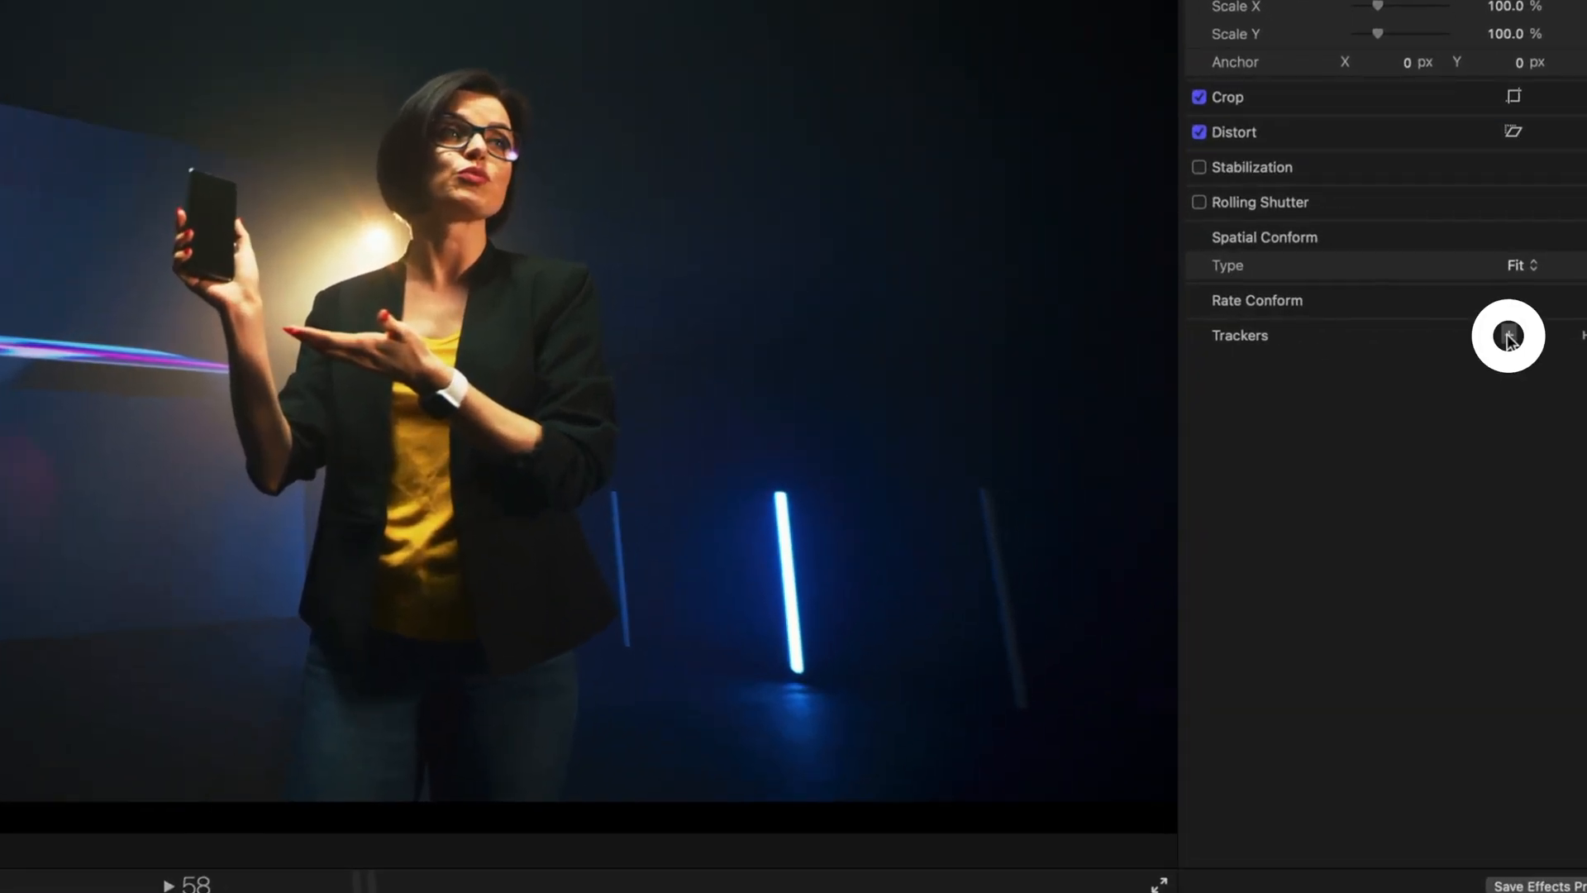
click(1507, 335)
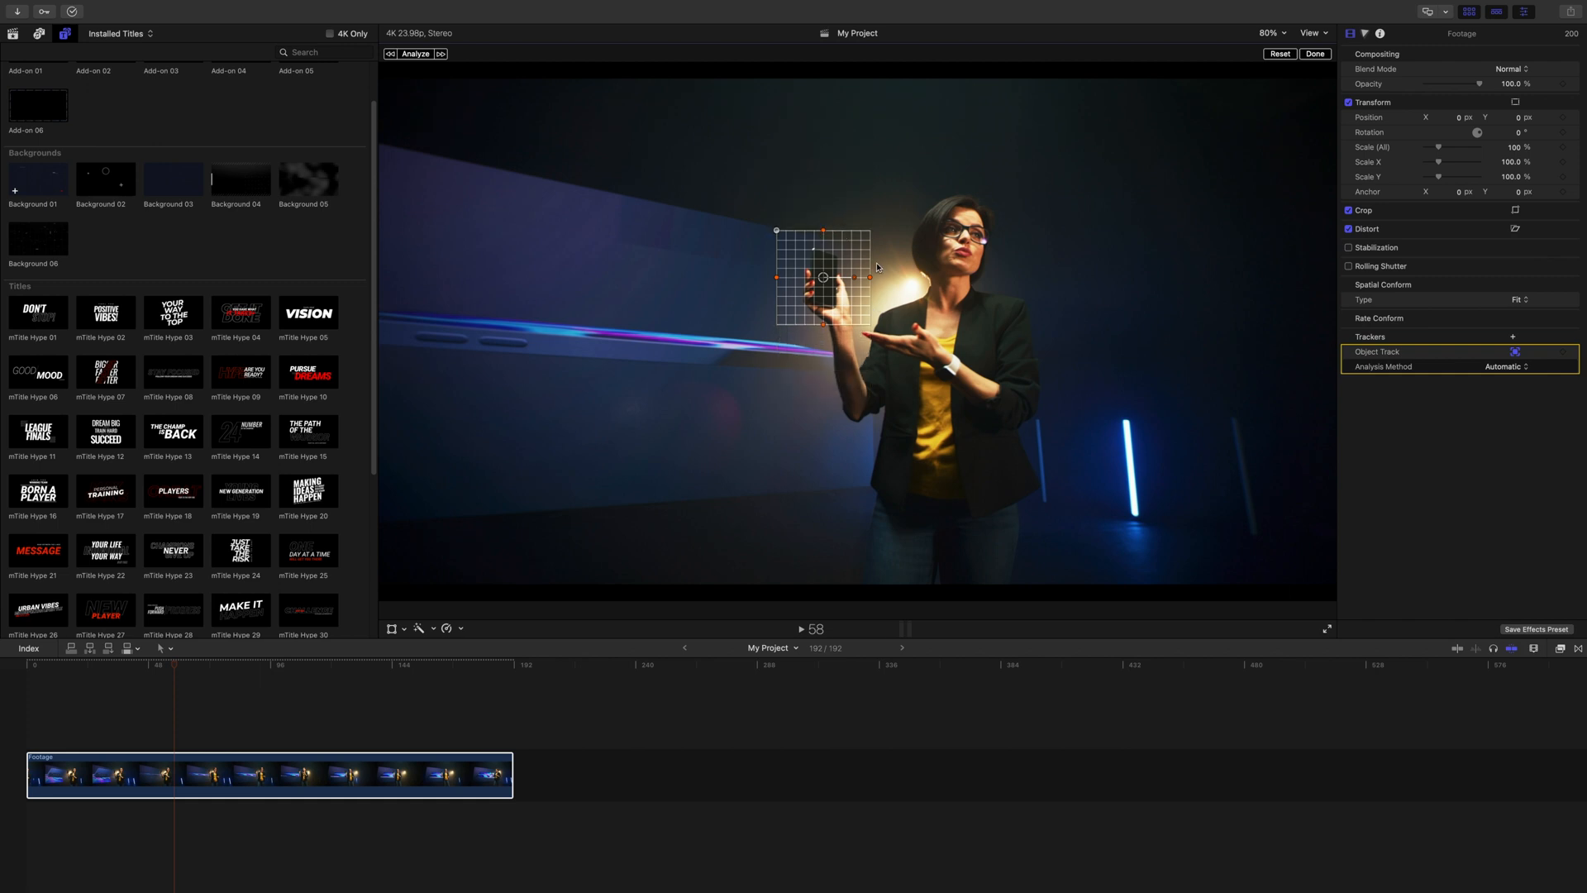
Analyze the object tracker so it follows the phone through the clip.
click(414, 54)
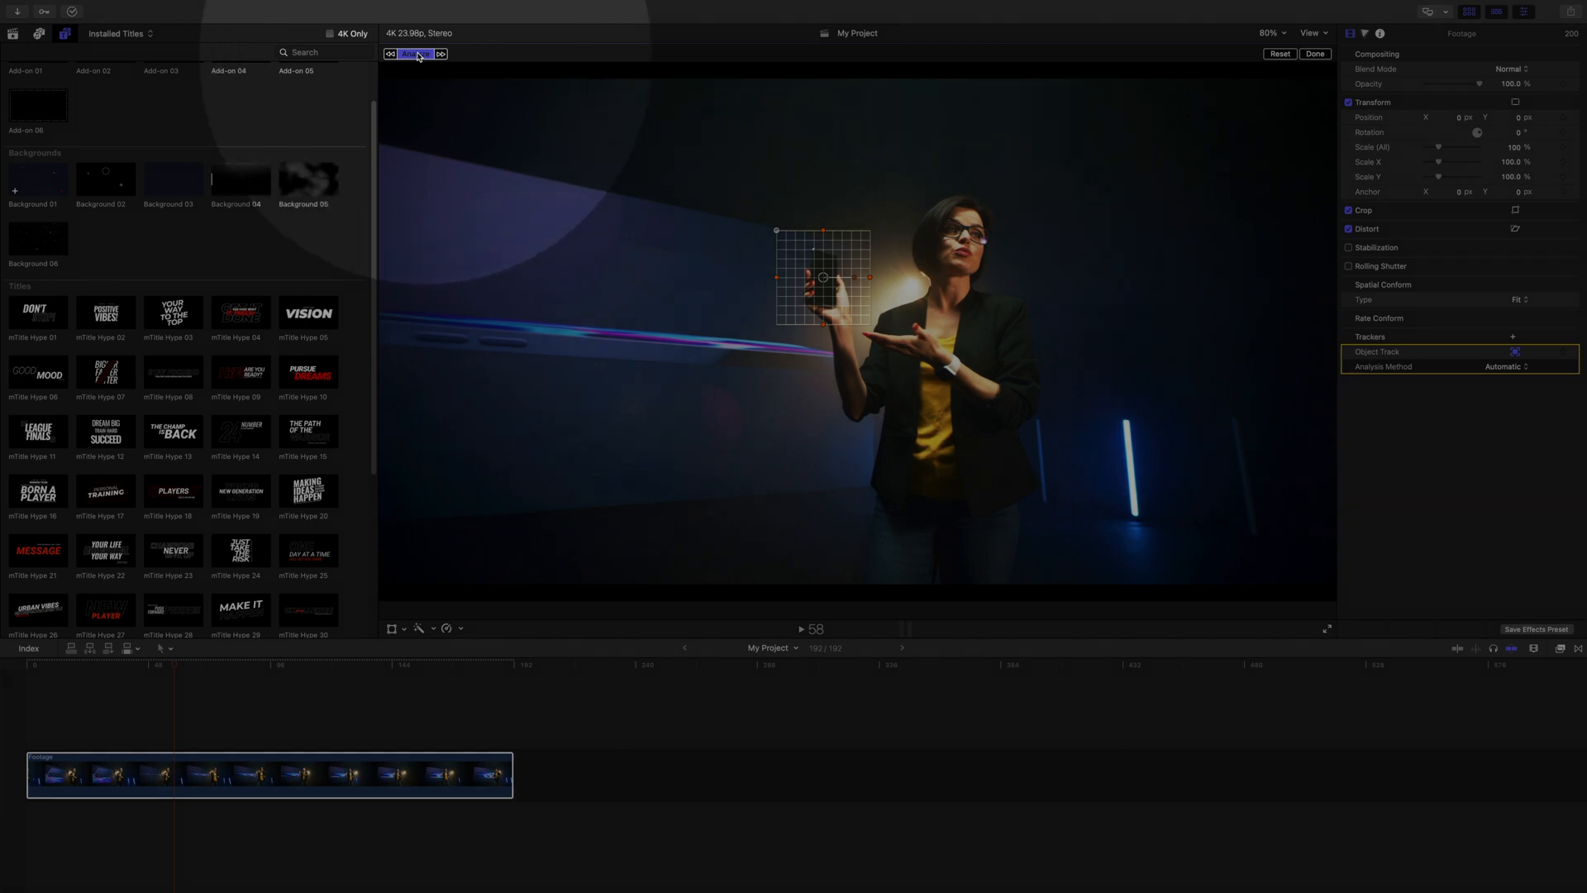
click(1515, 352)
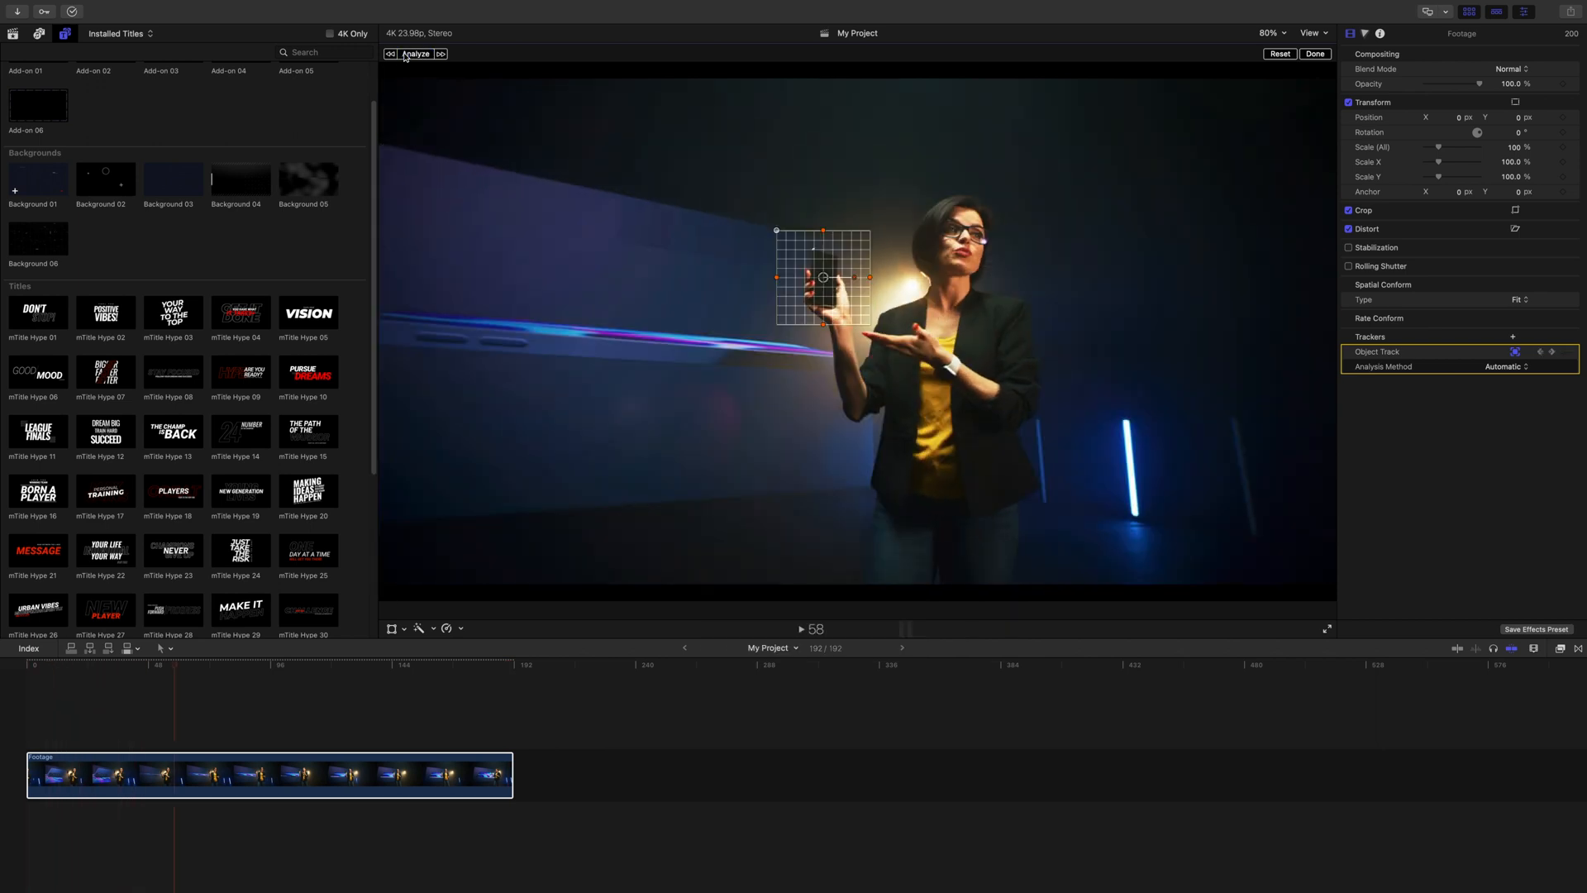
scroll(down, 3)
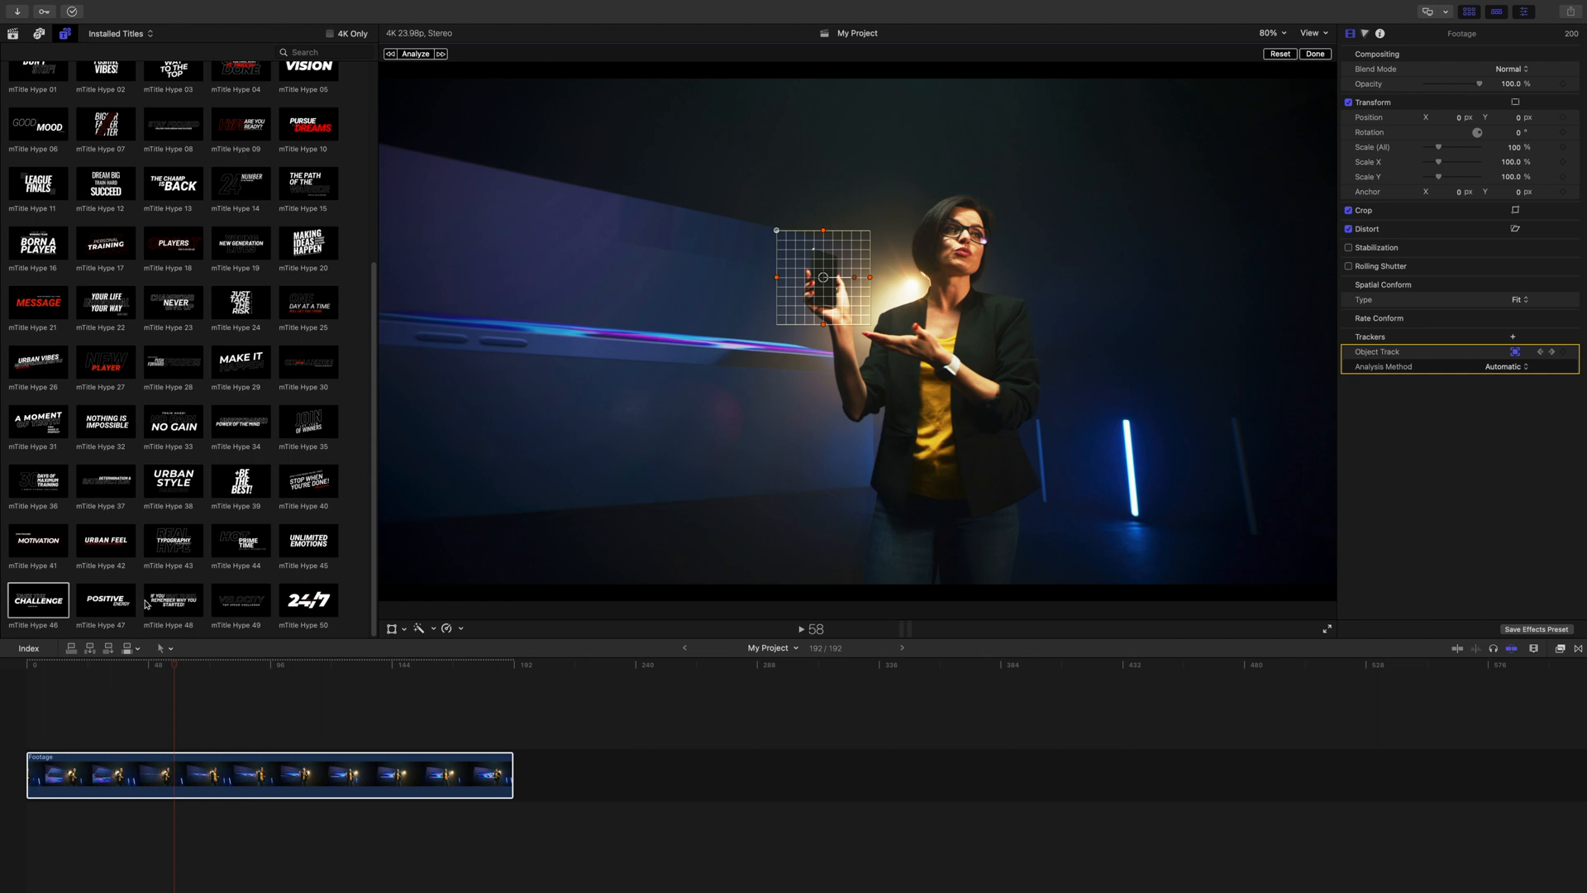
Add the mTitle Hype 46 title above the footage and enter 'mPhone' as its text.
double_click(38, 601)
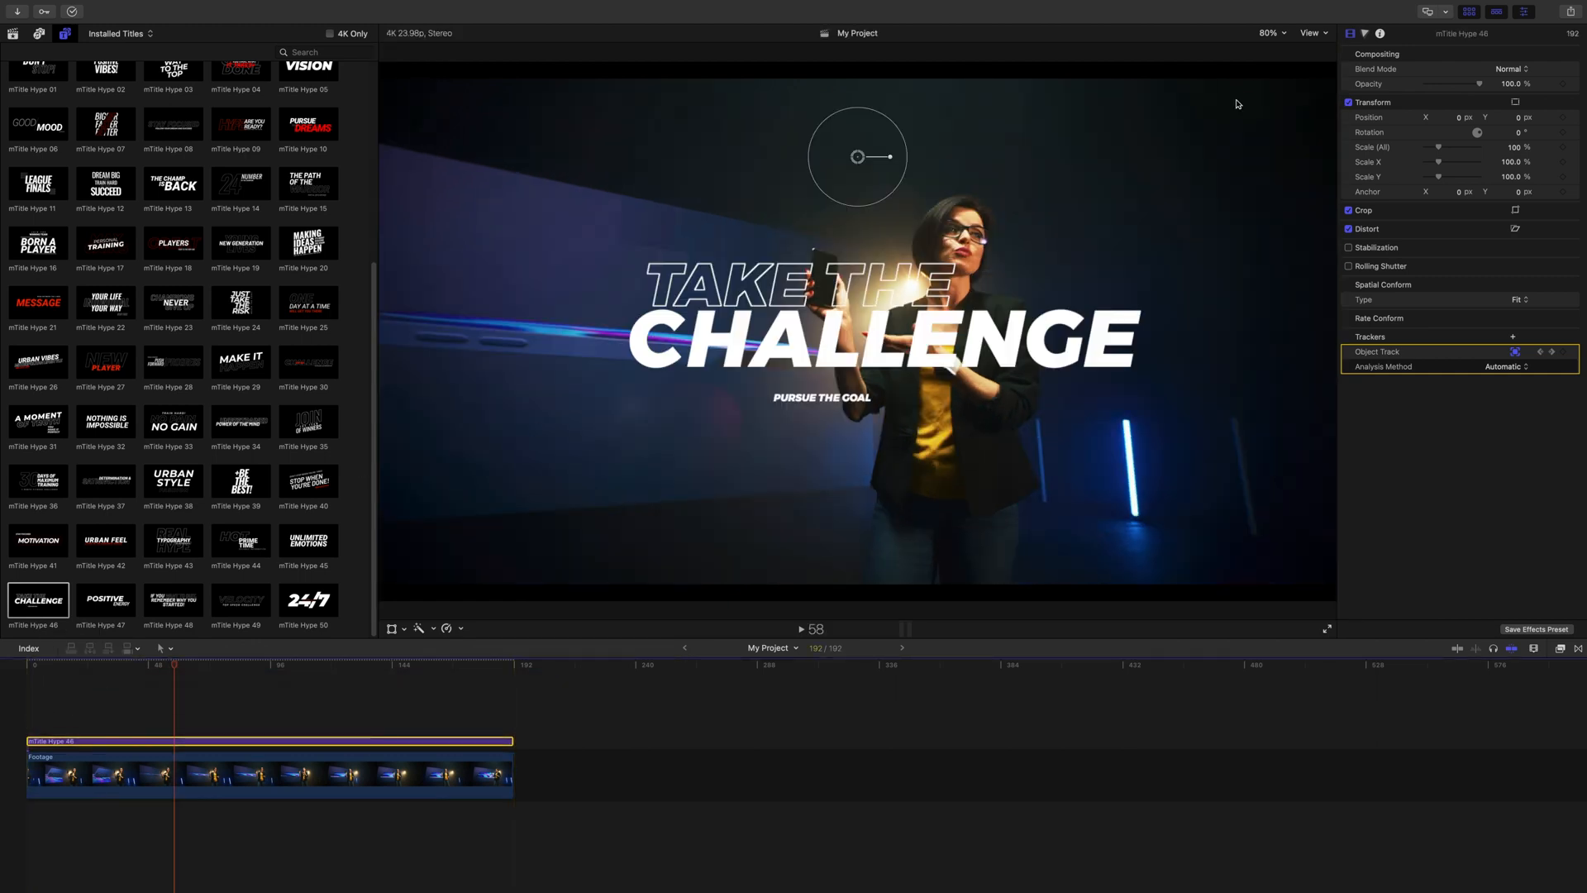
click(1365, 33)
text(New)
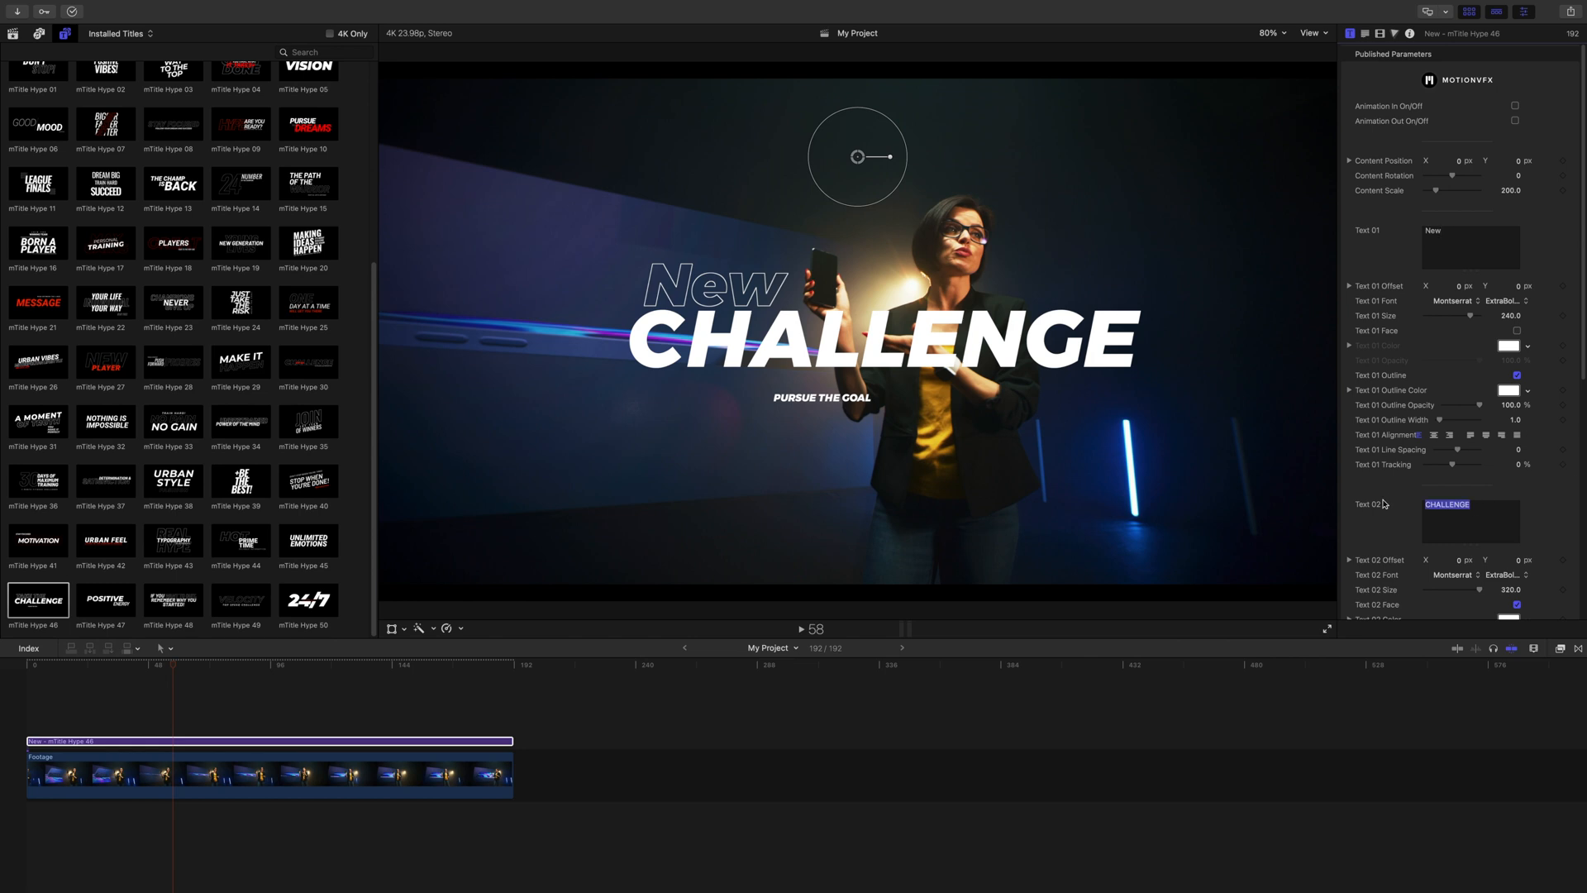
text(mPhone)
text(10.)
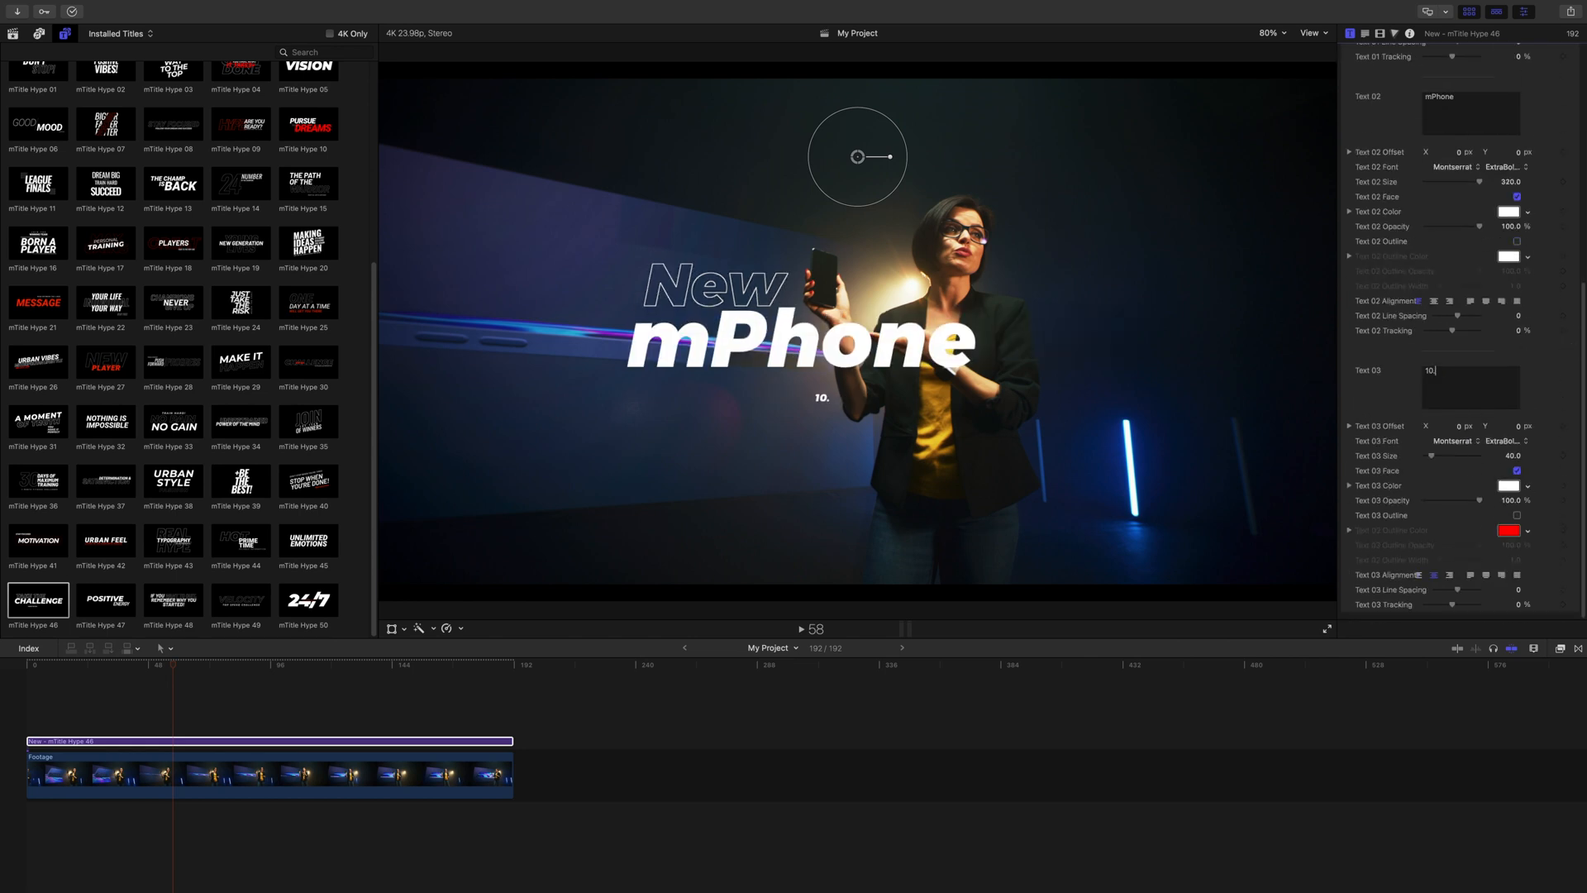
scroll(up, 3)
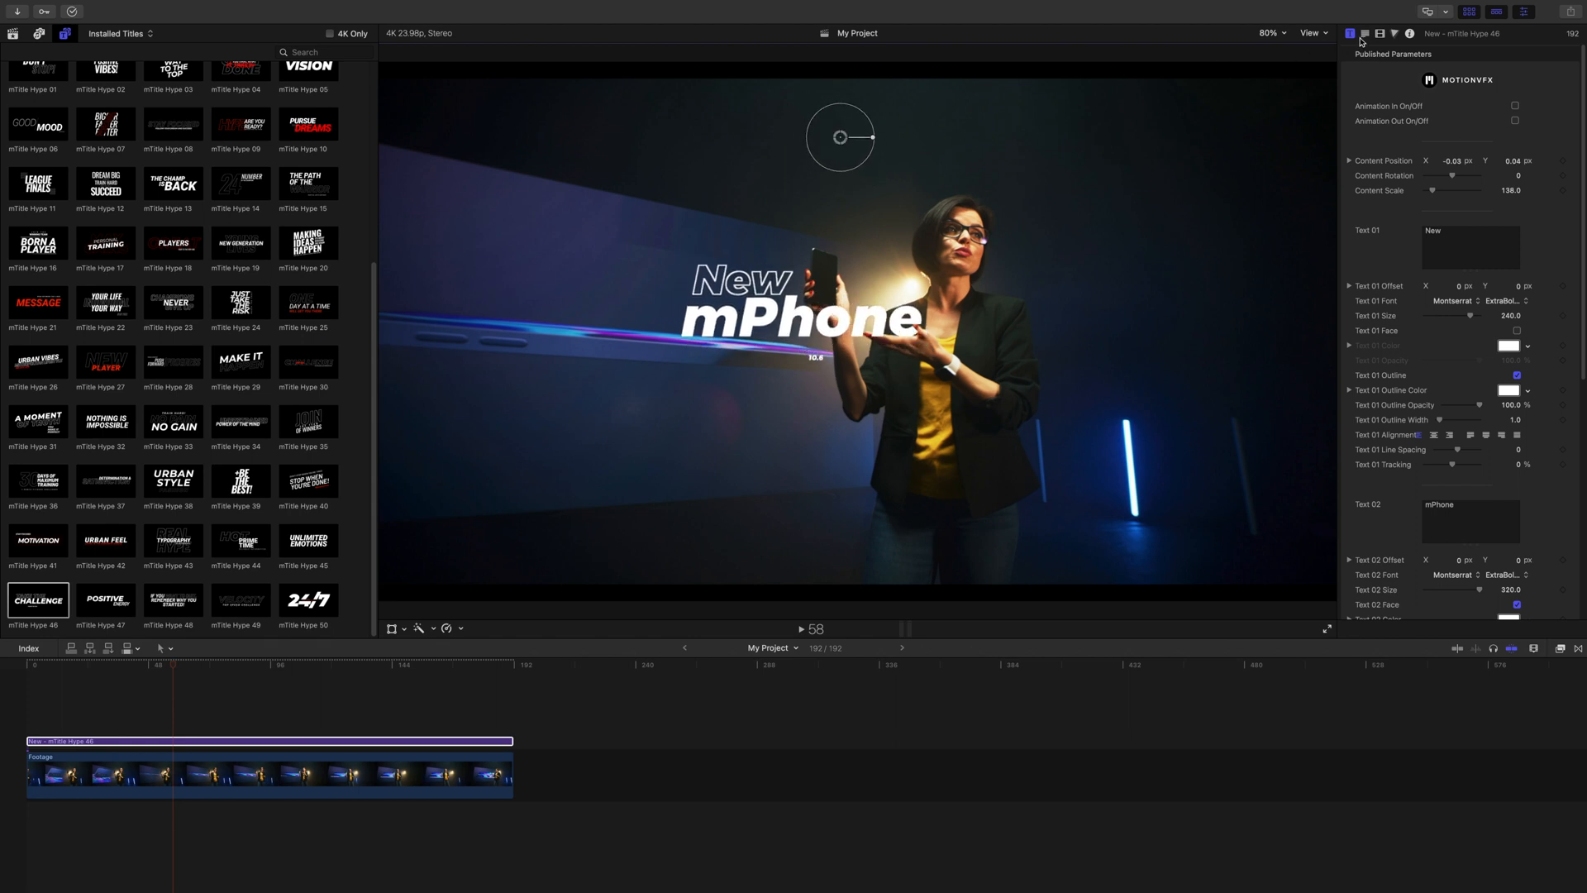
Switch the title's Video inspector to Tracker mode, linking it to the phone's Object Track.
click(1349, 33)
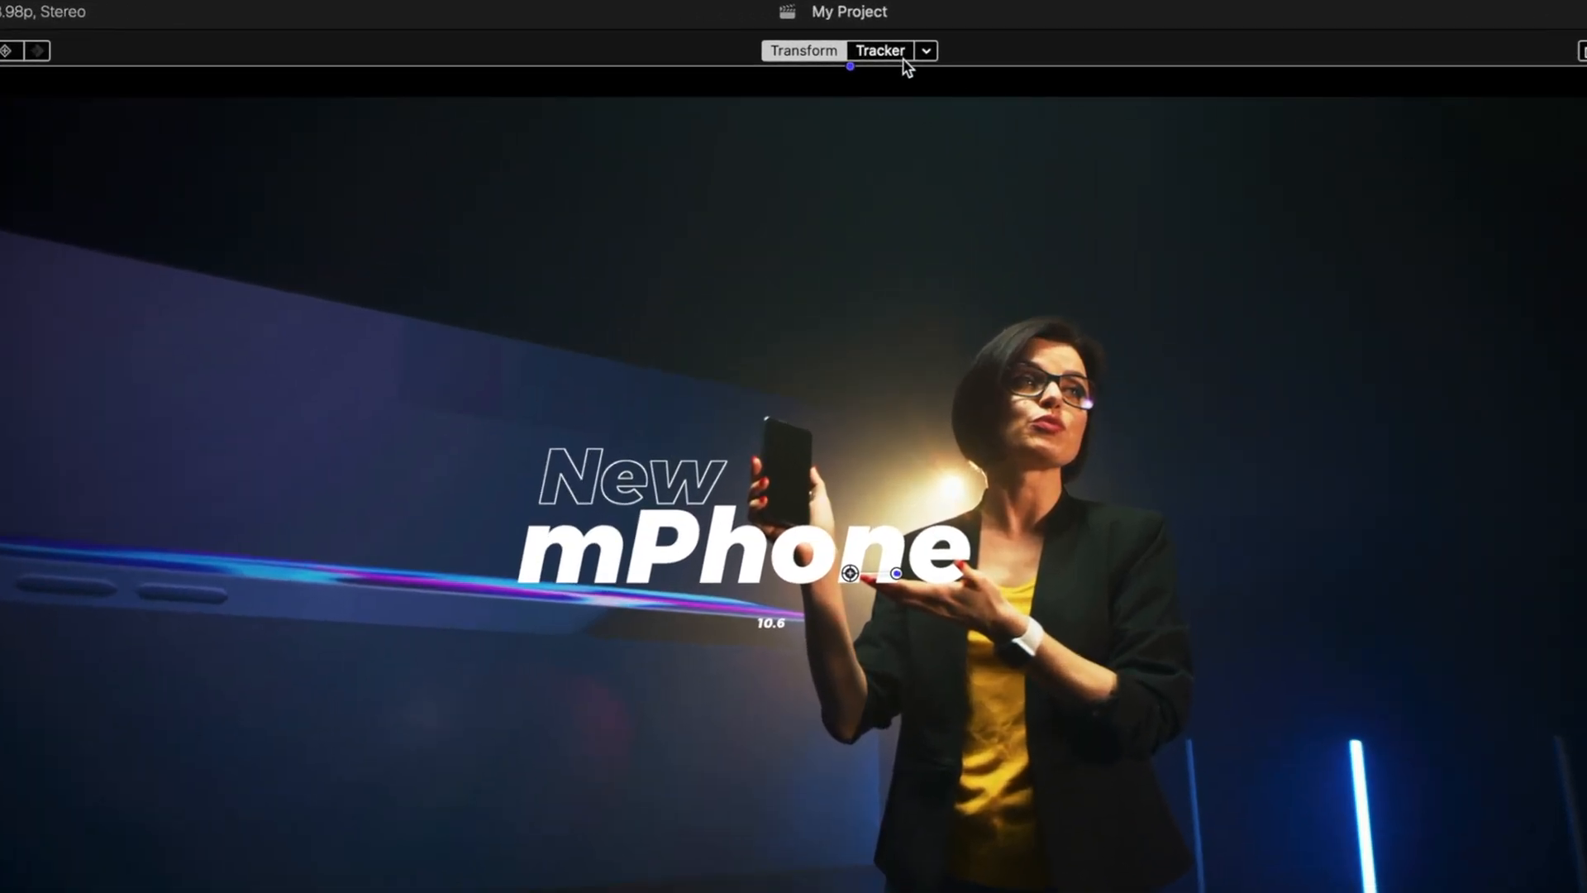
click(924, 50)
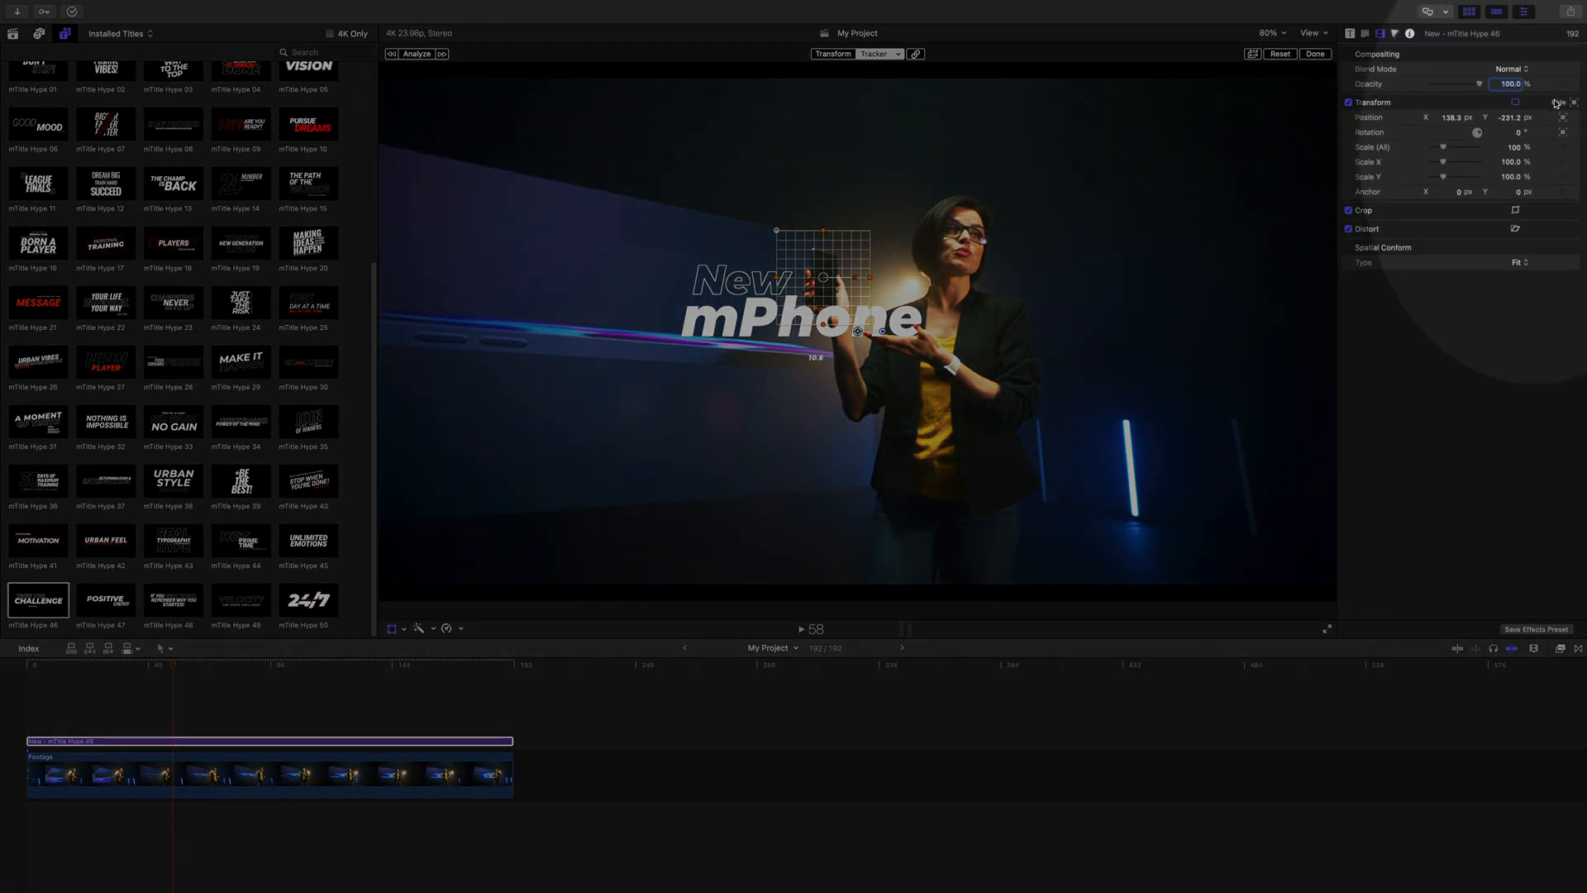
Uncheck Tracker Rotation on the title's Position and play the timeline from the start.
click(1556, 103)
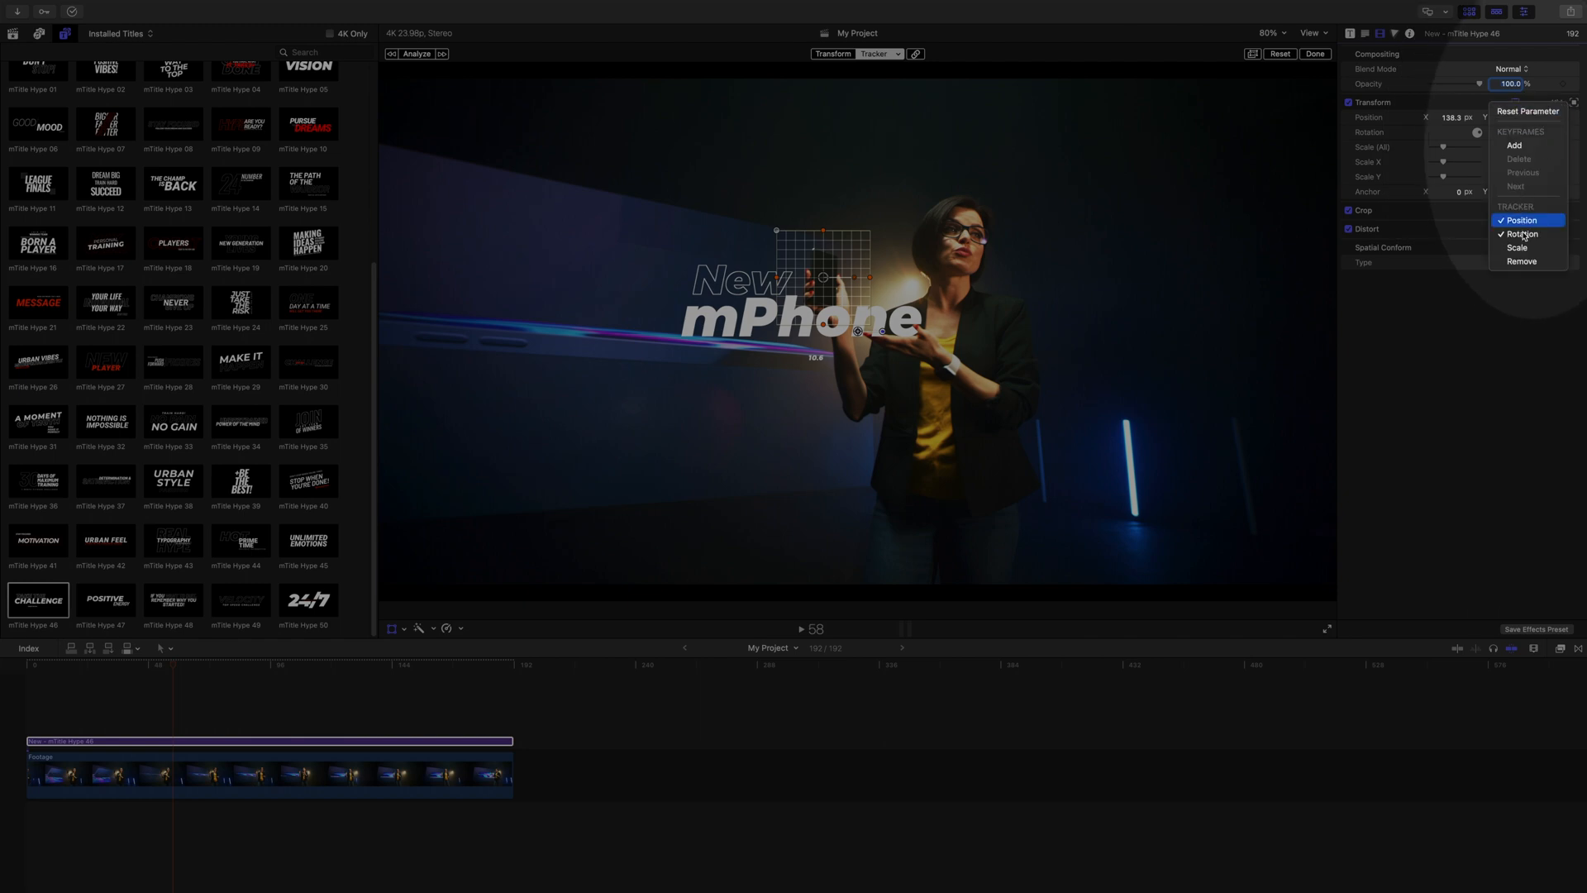
click(1521, 221)
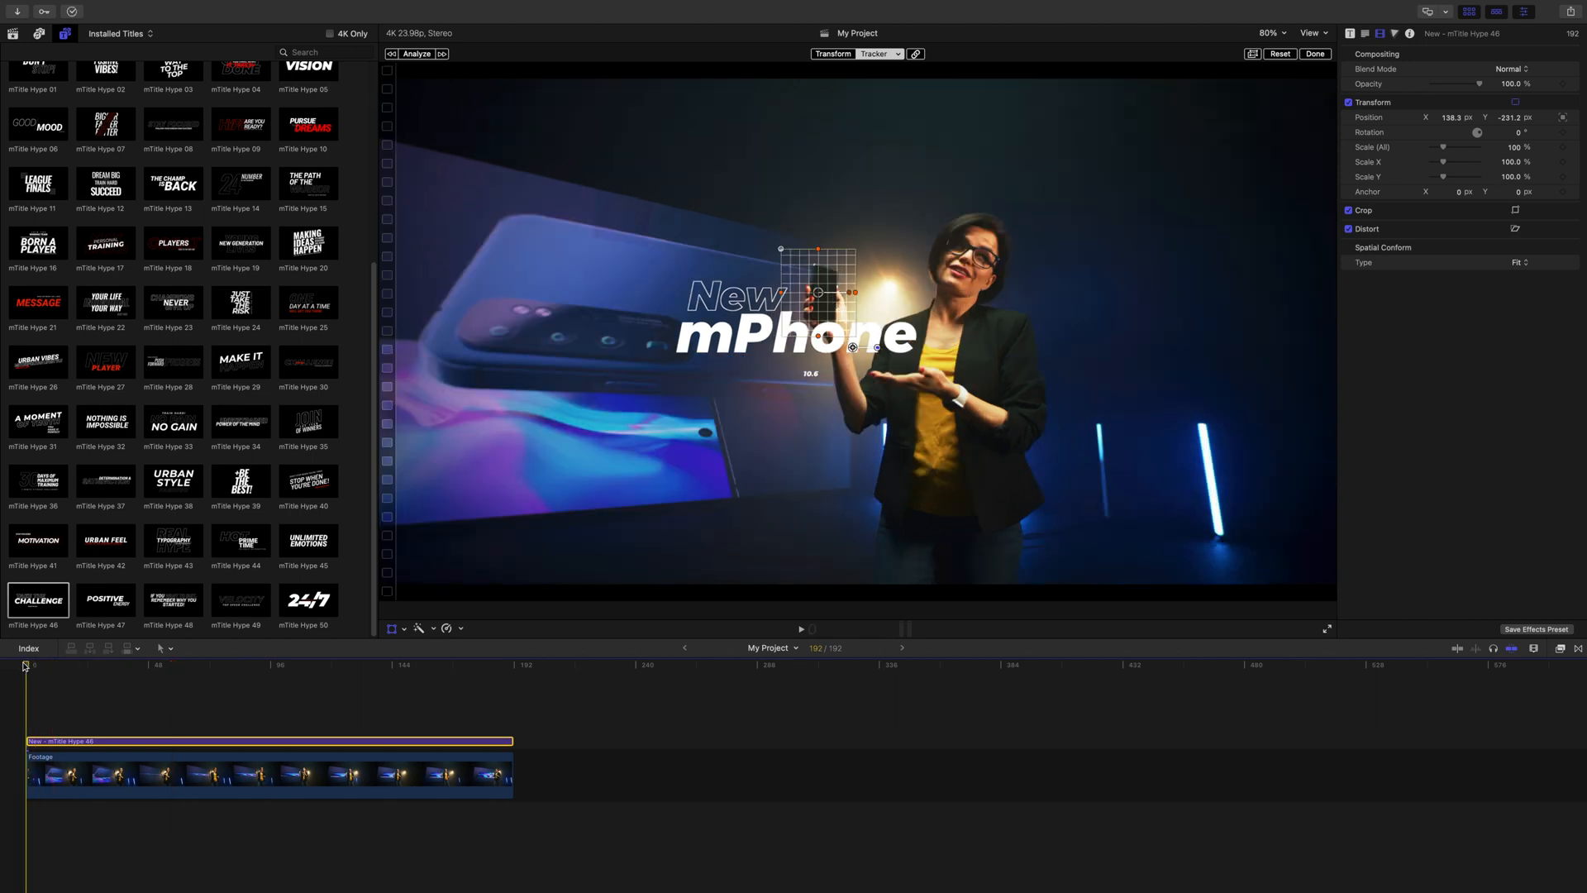
click(801, 629)
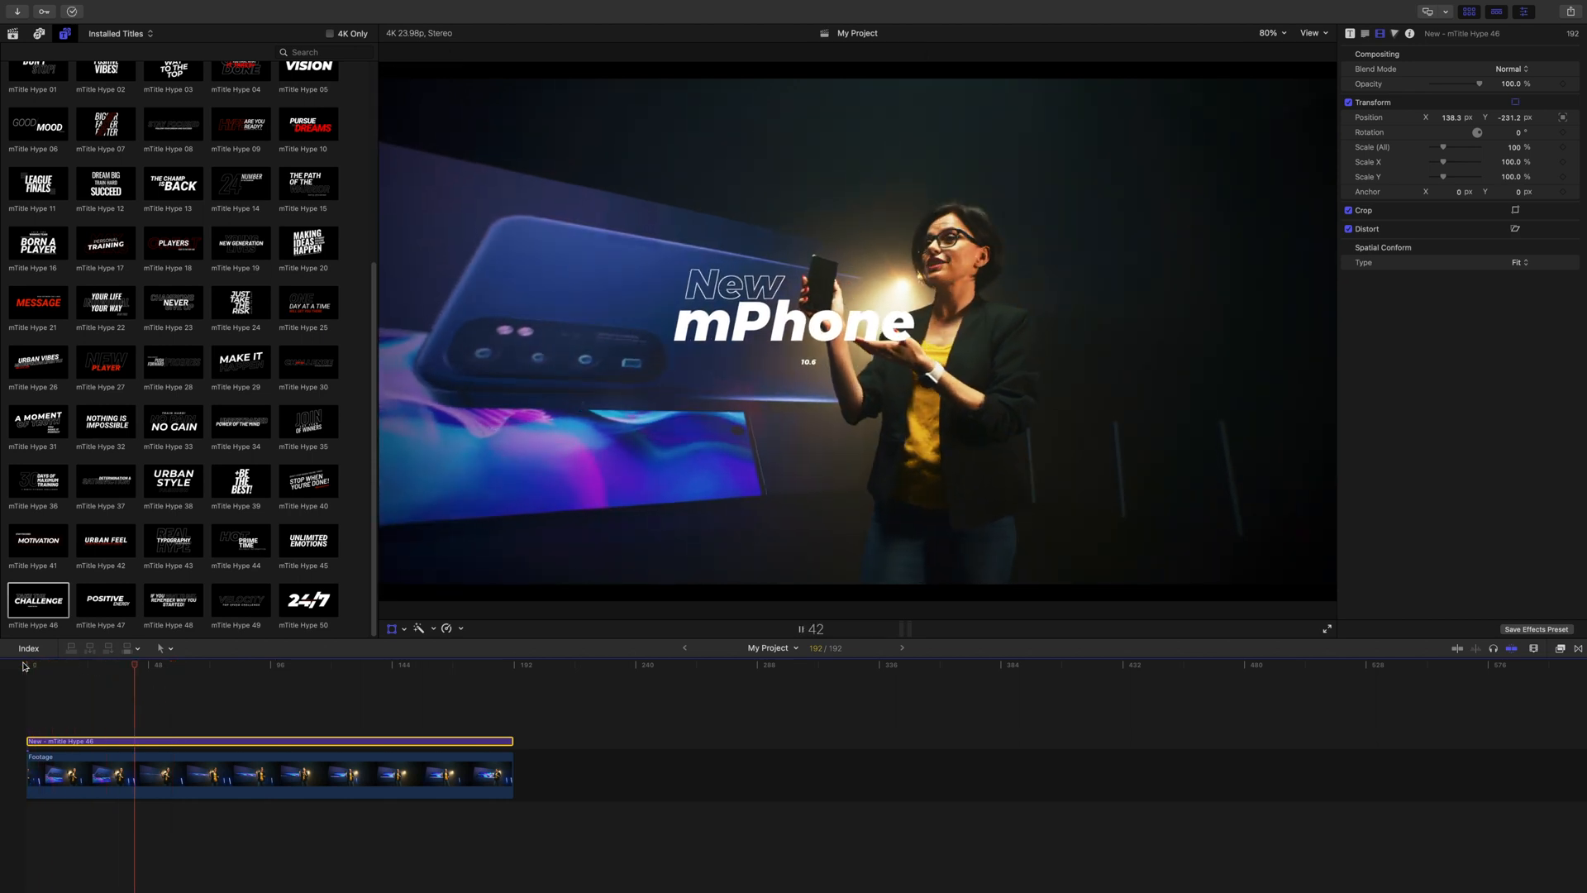